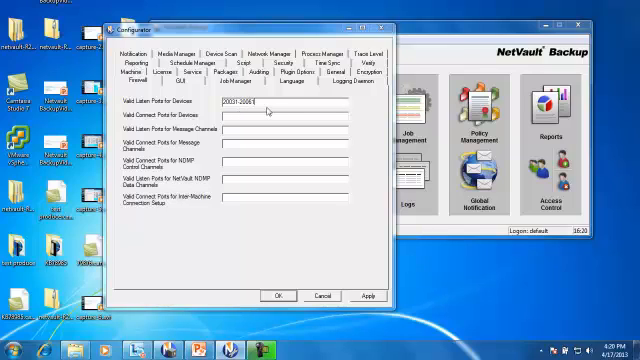
Select the existing port range in the server's firewall listener field for editing
{"action": "double_click", "coordinate": [256, 104]}
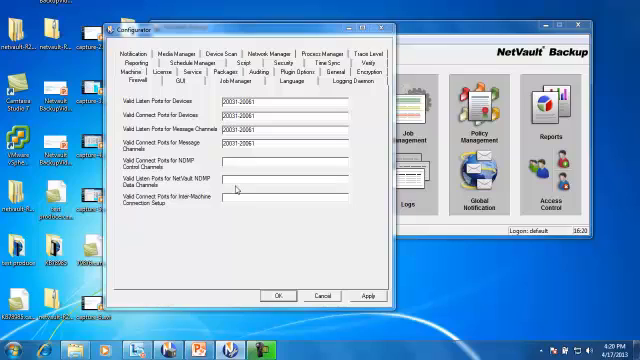
{"action": "mouse_move", "coordinate": [240, 206]}
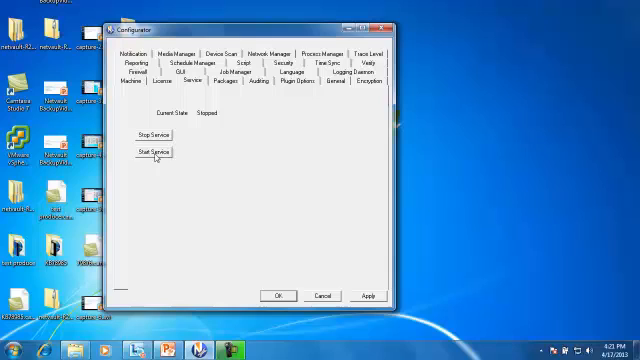
Start the NetVault service again so its current state reads Running
{"action": "left_click", "coordinate": [152, 152]}
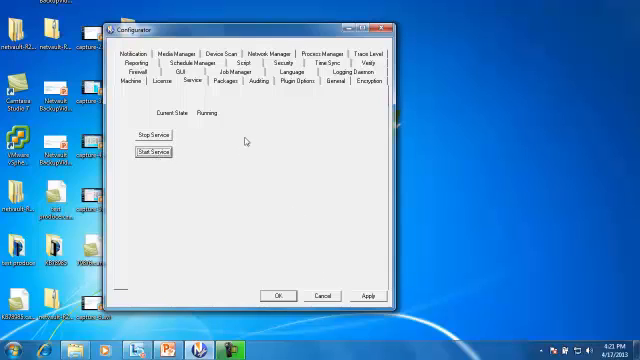
{"action": "mouse_move", "coordinate": [192, 148]}
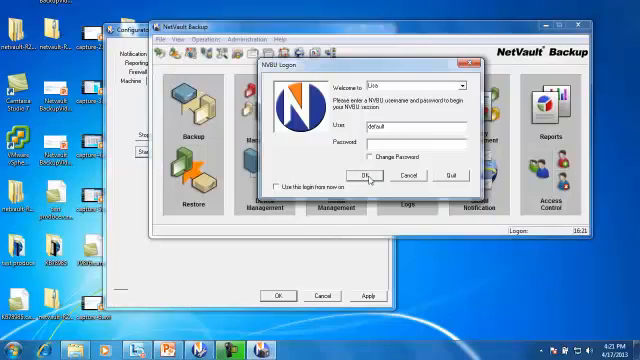
Log in to the NetVault server and reach the client management window
{"action": "left_click", "coordinate": [376, 176]}
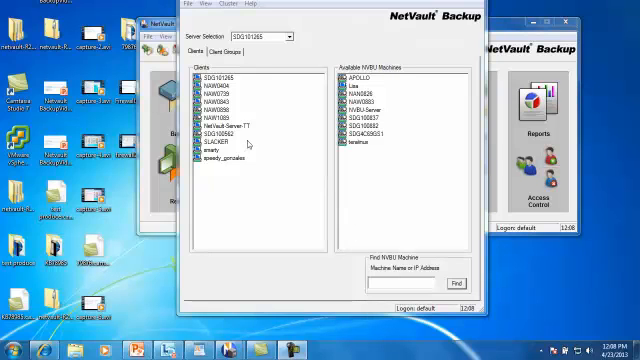
{"action": "mouse_move", "coordinate": [250, 144]}
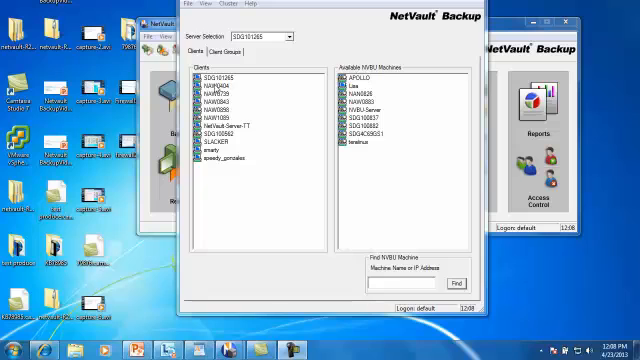
Enter the matching port ranges in the client's firewall listener and connect fields and apply them
{"action": "right_click", "coordinate": [210, 90]}
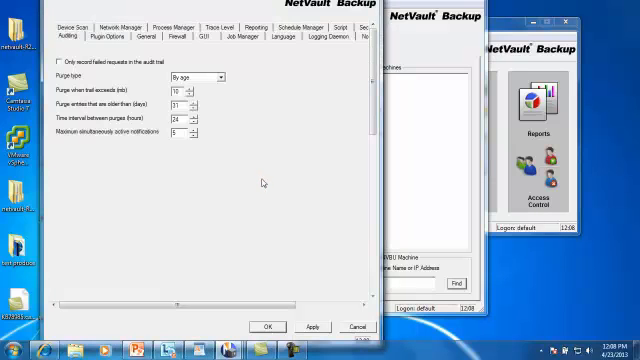
{"action": "mouse_move", "coordinate": [264, 182]}
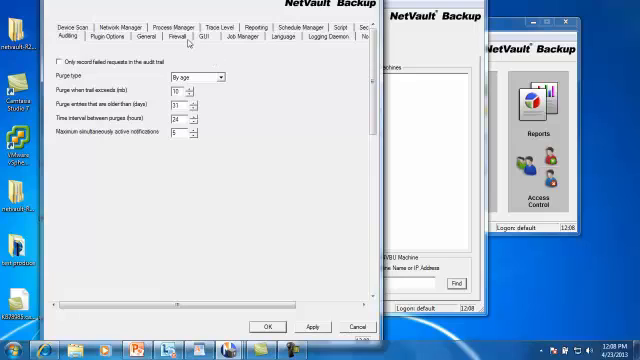
{"action": "left_click", "coordinate": [186, 40]}
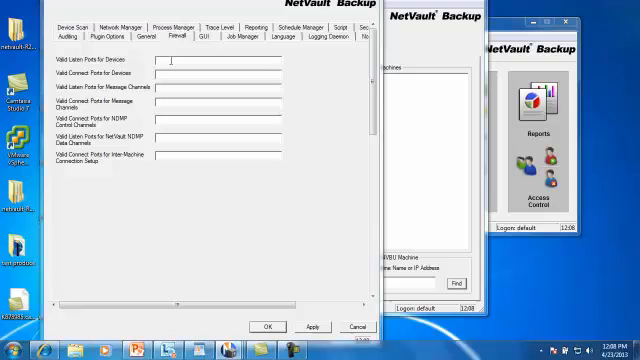
{"action": "type", "text": "200"}
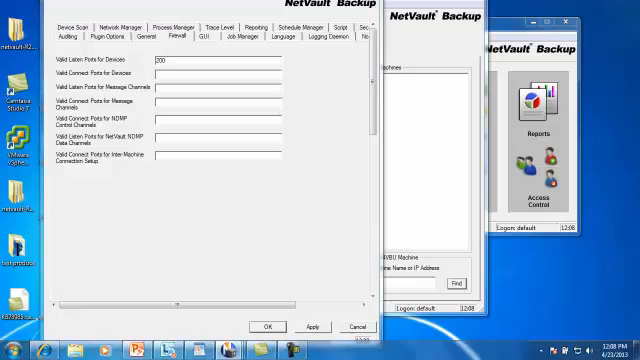
{"action": "type", "text": "2003H"}
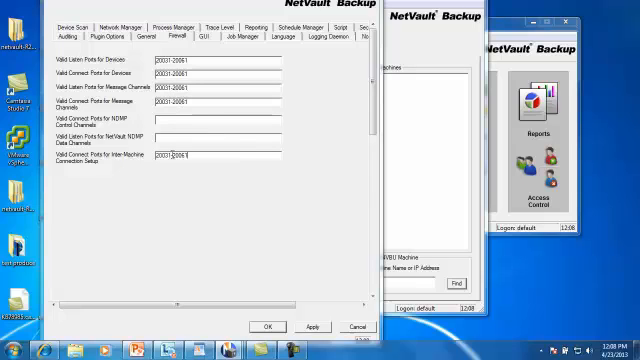
{"action": "left_click", "coordinate": [312, 324]}
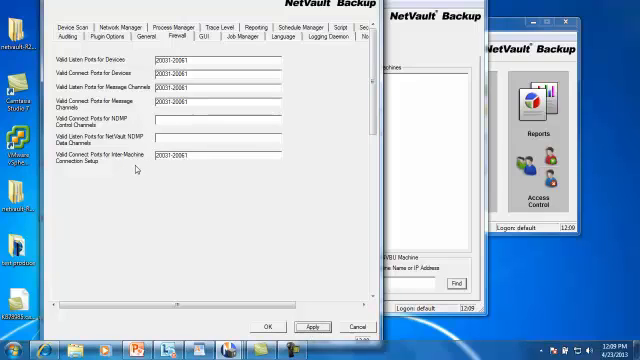
{"action": "mouse_move", "coordinate": [176, 166]}
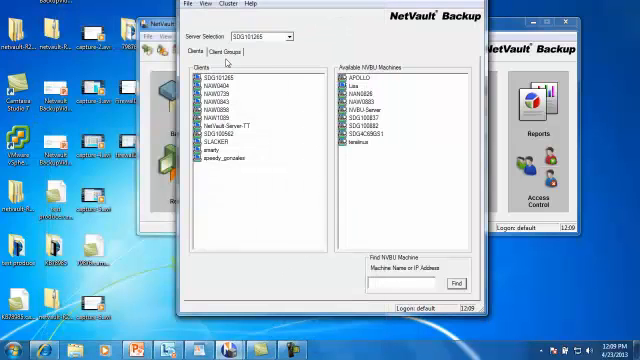
Bring up the client's action list in the Clients list after closing its configurator
{"action": "right_click", "coordinate": [216, 96]}
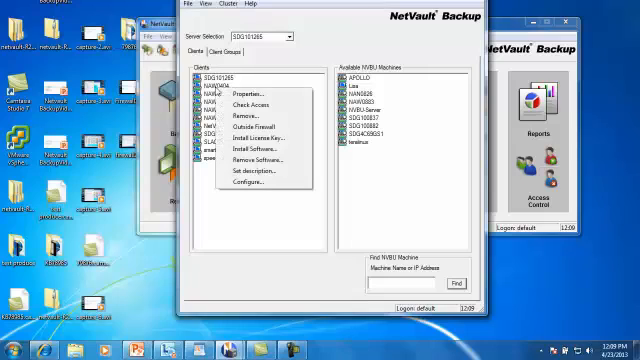